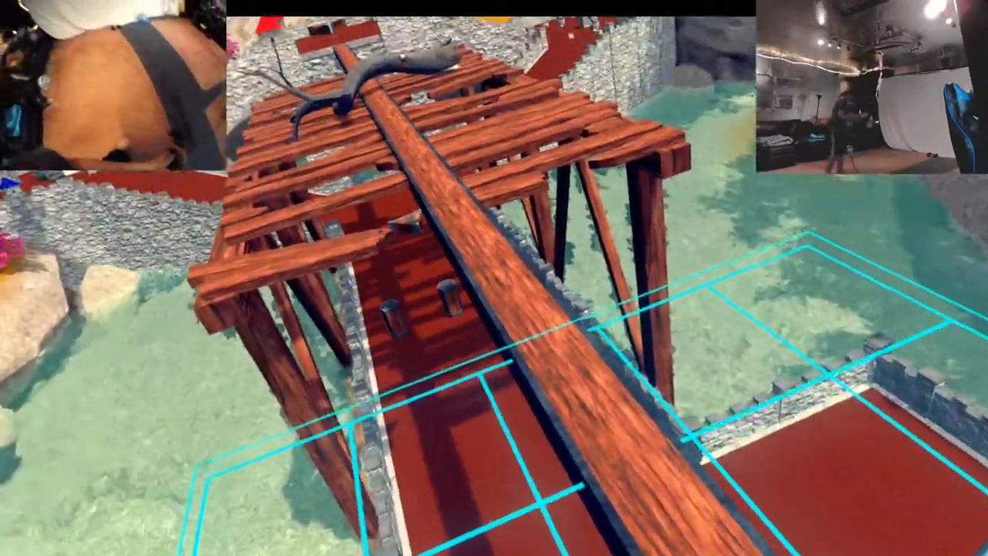
{"action": "mouse_move", "coordinate": [494, 277]}
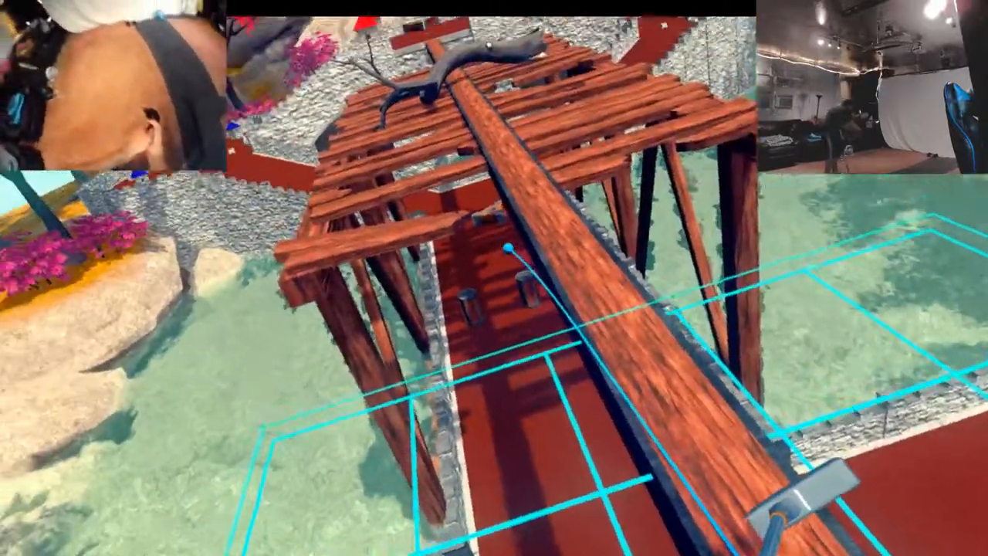